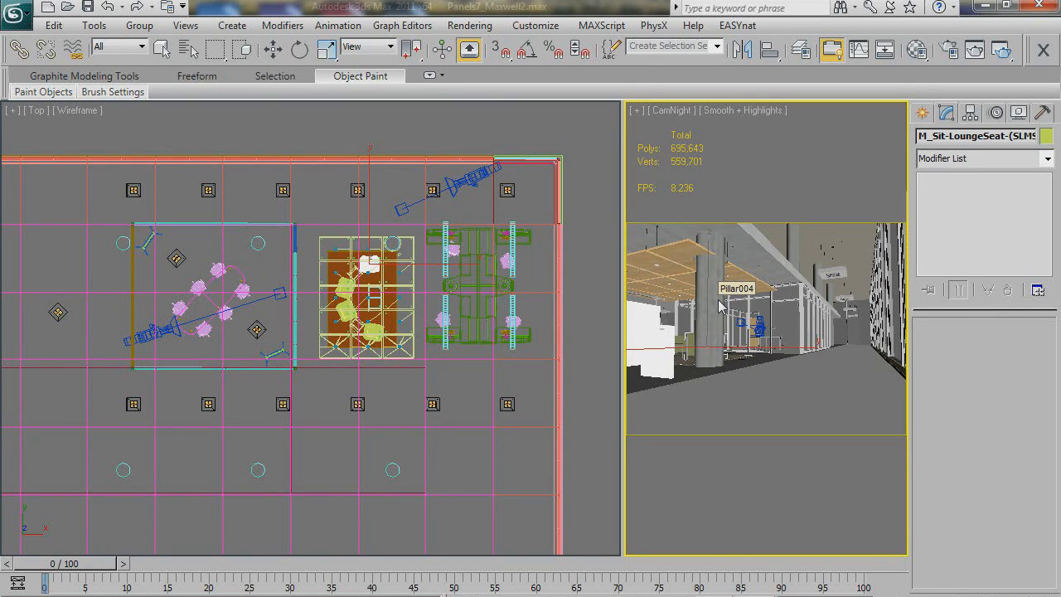
mouse_move(779, 295)
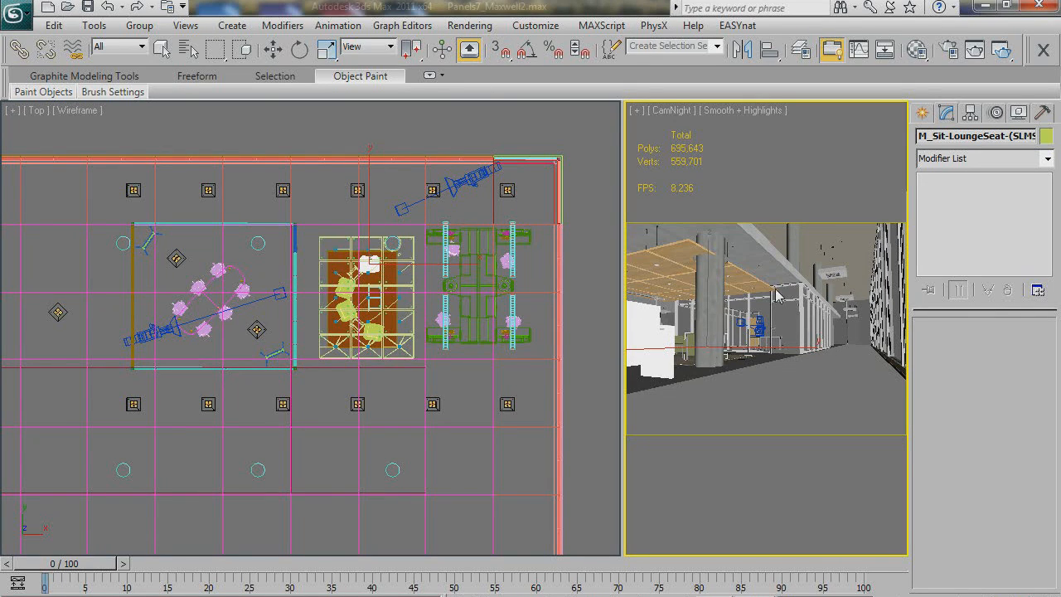
mouse_move(716, 366)
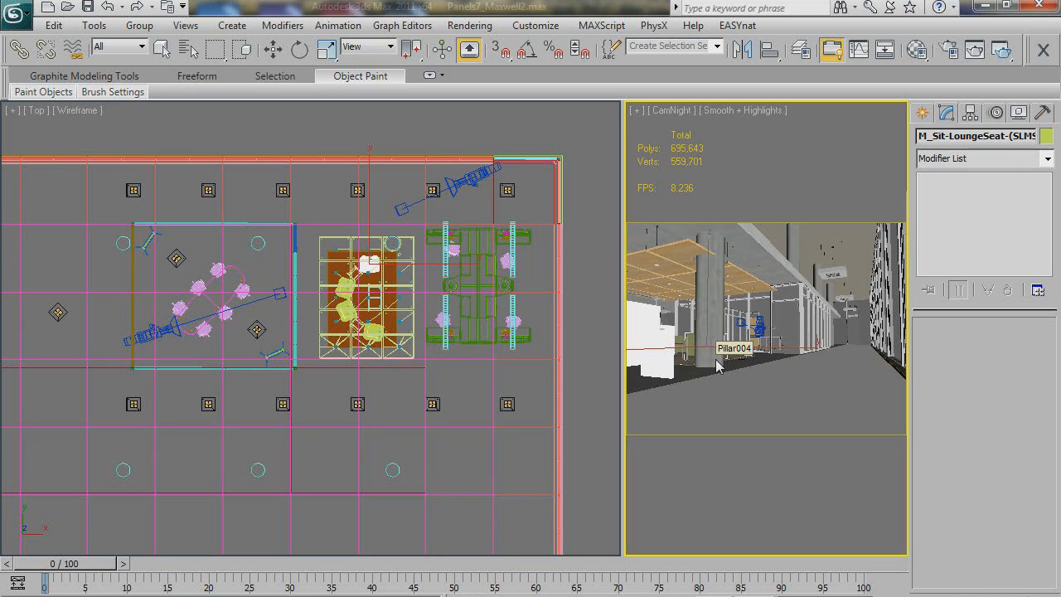
mouse_move(738, 444)
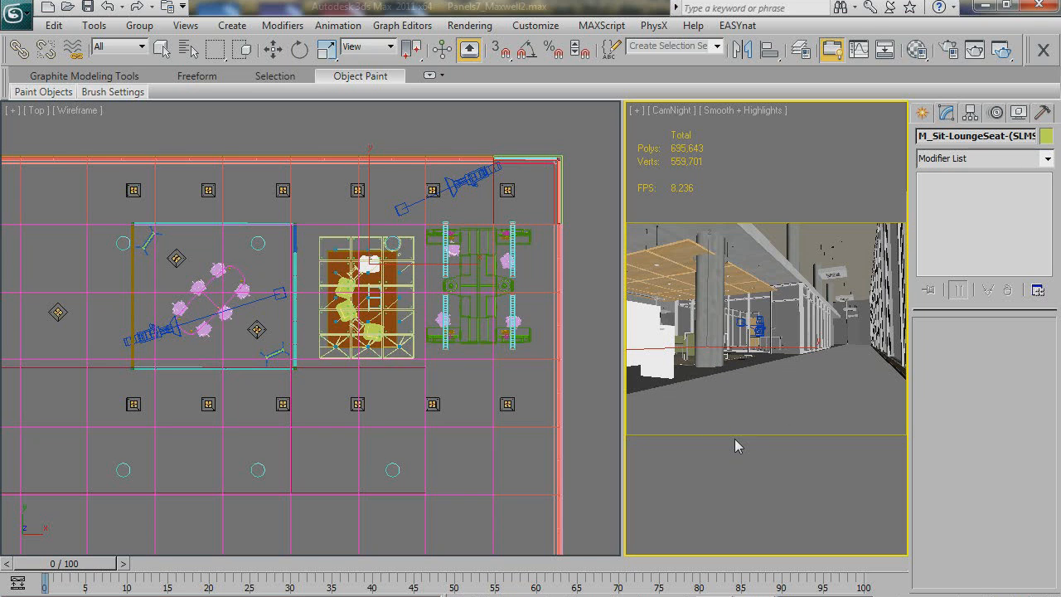
mouse_move(746, 479)
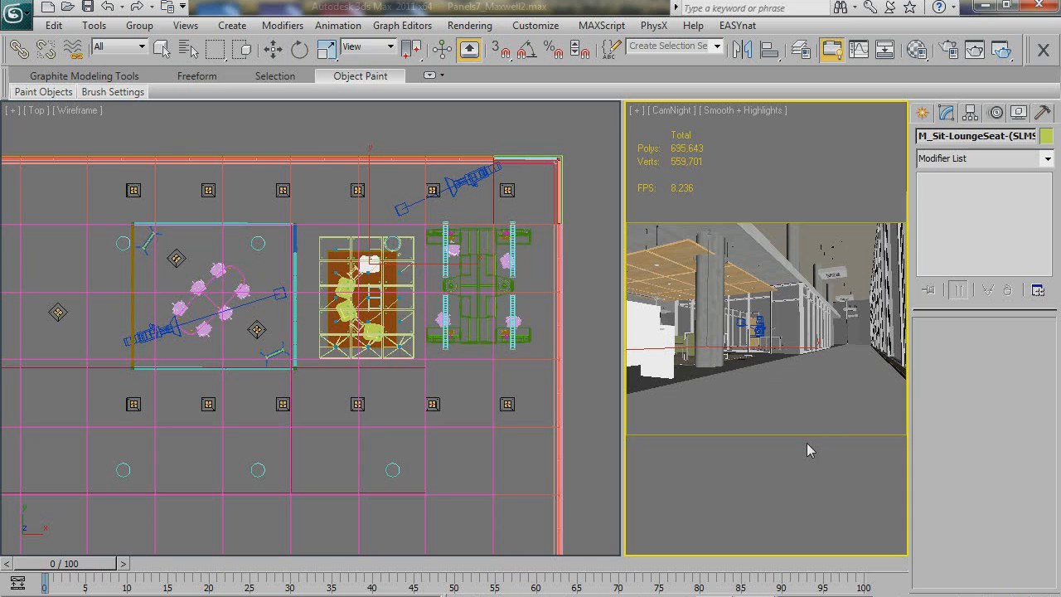
mouse_move(813, 349)
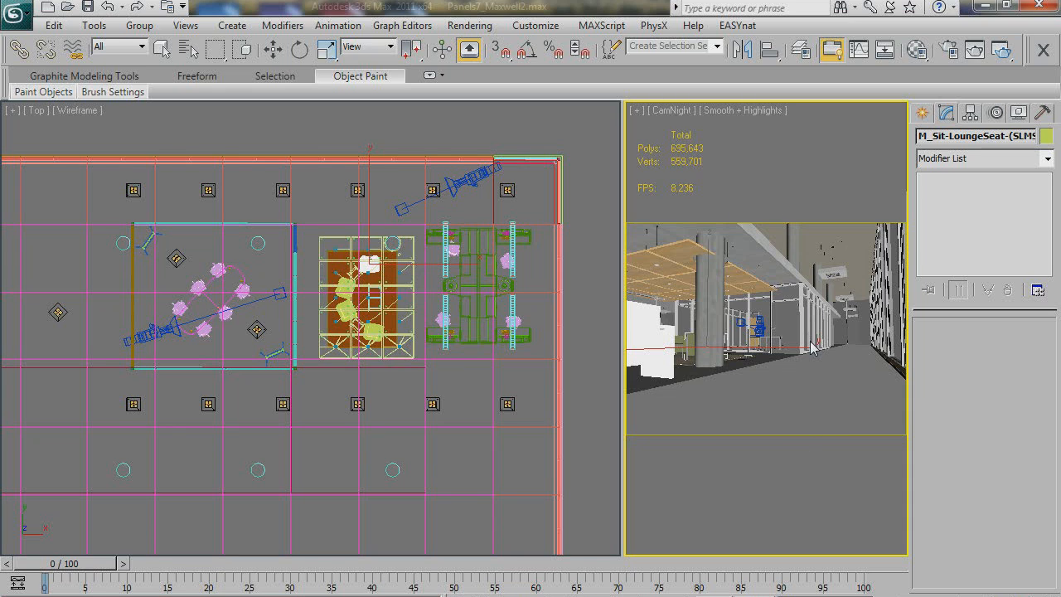
mouse_move(886, 239)
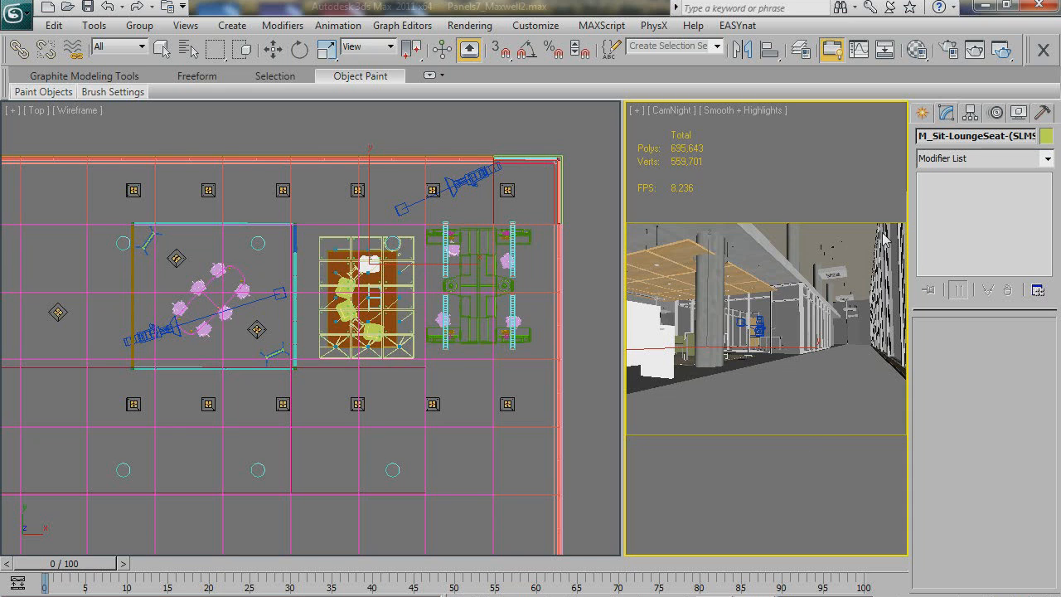
mouse_move(716, 390)
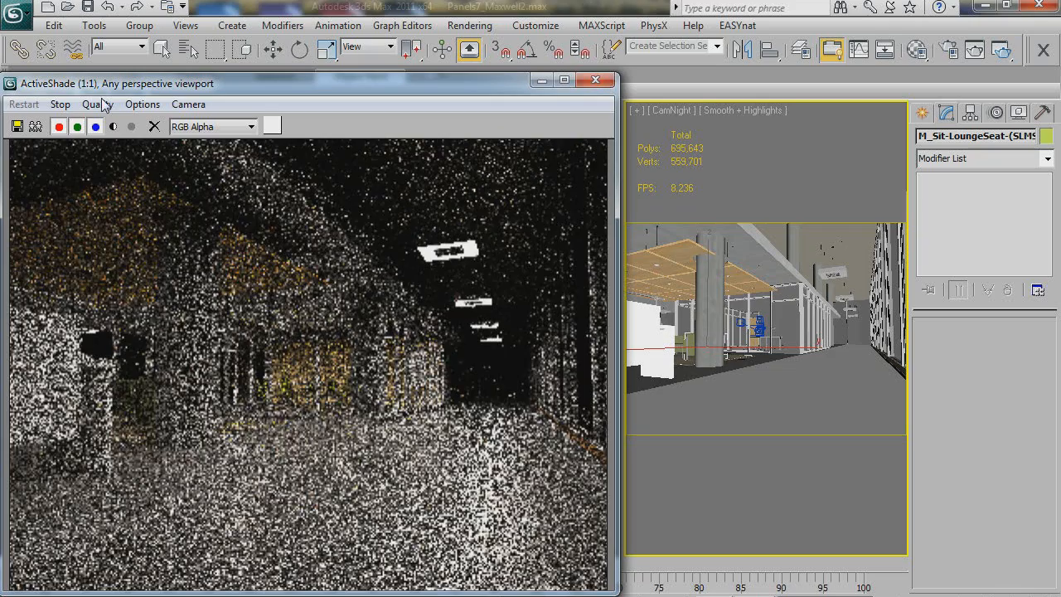
Start the Maxwell ActiveShade preview of the office corridor and let it refine
left_click(96, 103)
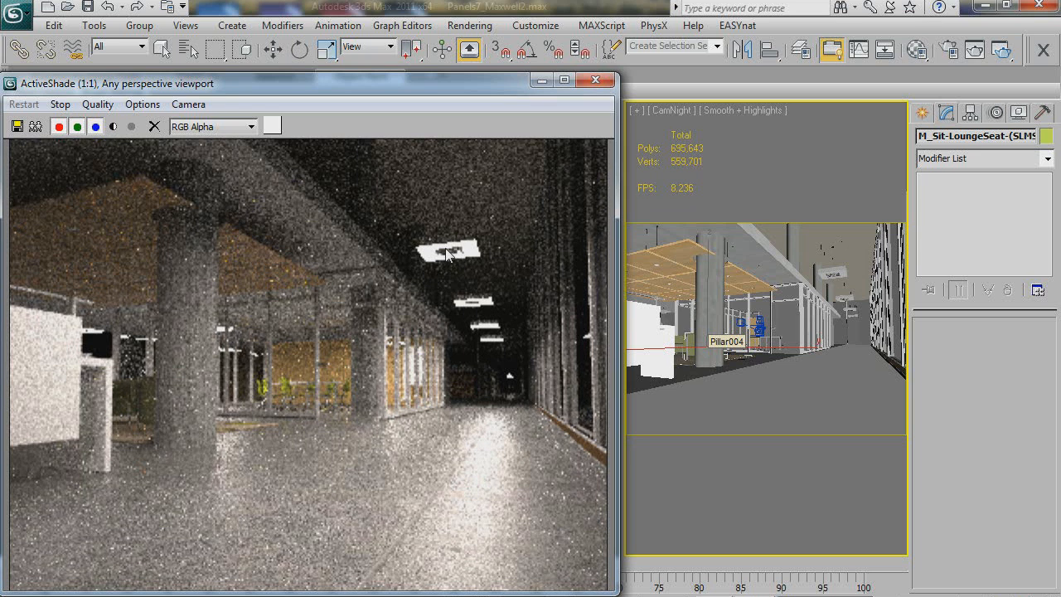
mouse_move(485, 368)
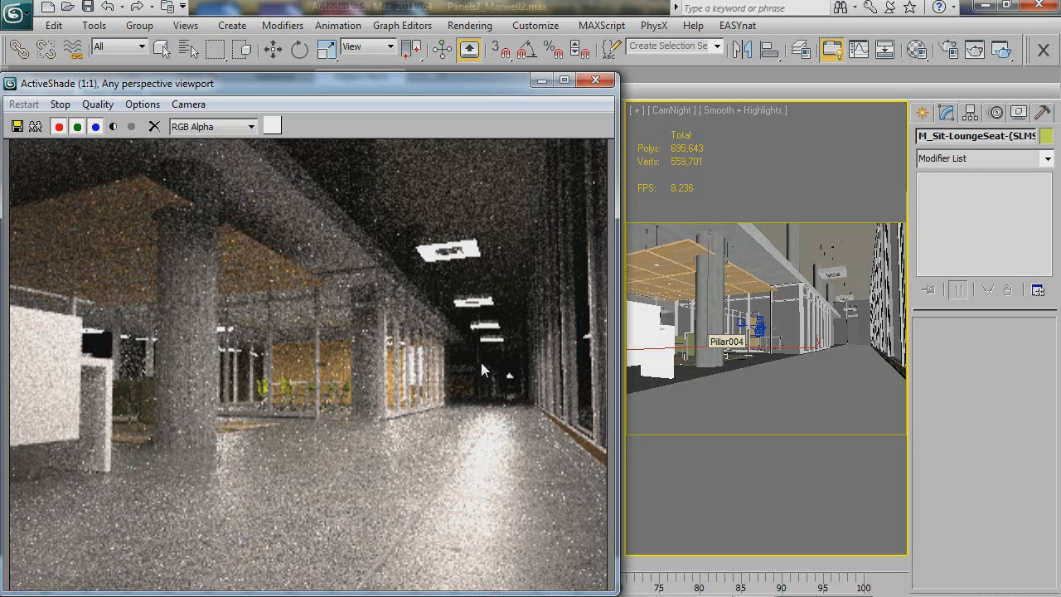
mouse_move(496, 454)
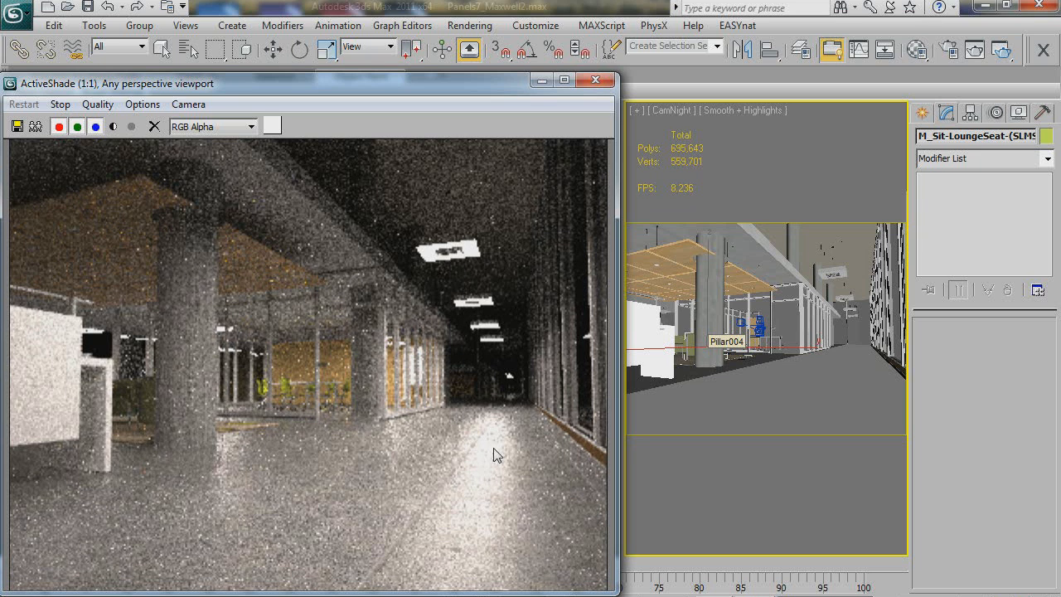
mouse_move(487, 534)
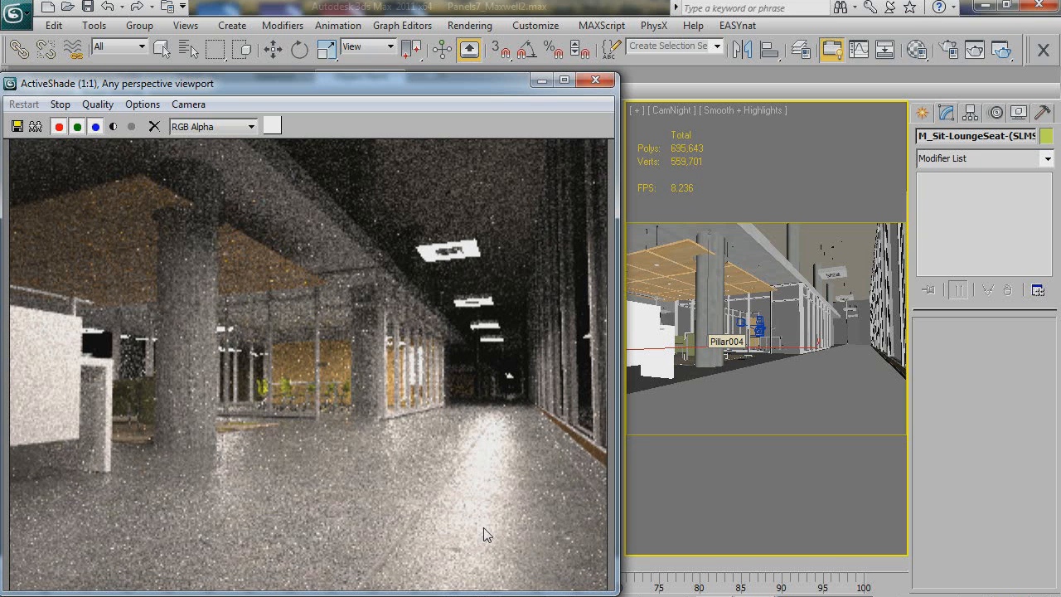
mouse_move(422, 300)
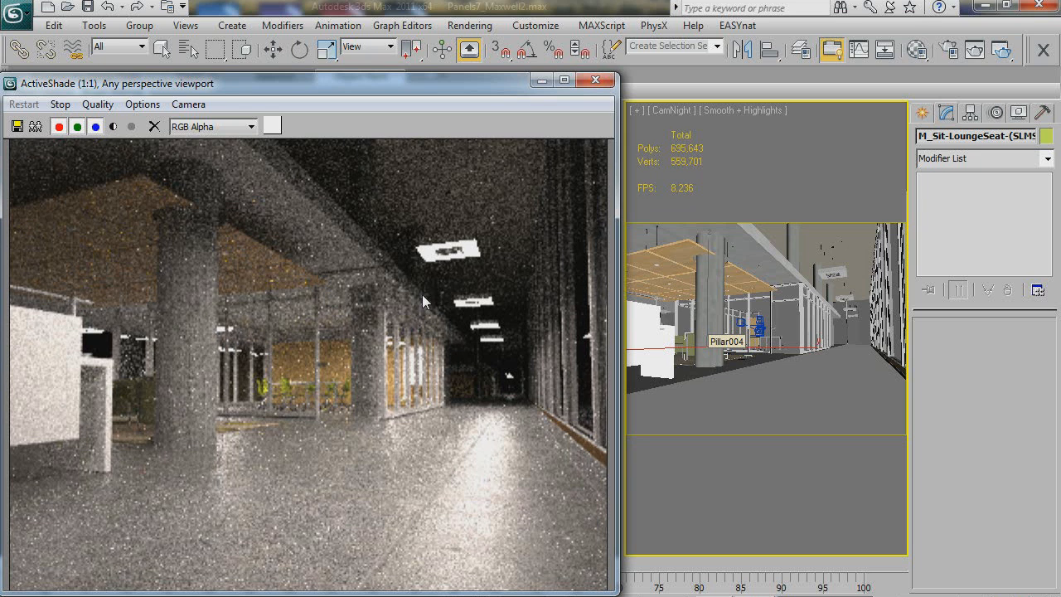
mouse_move(478, 265)
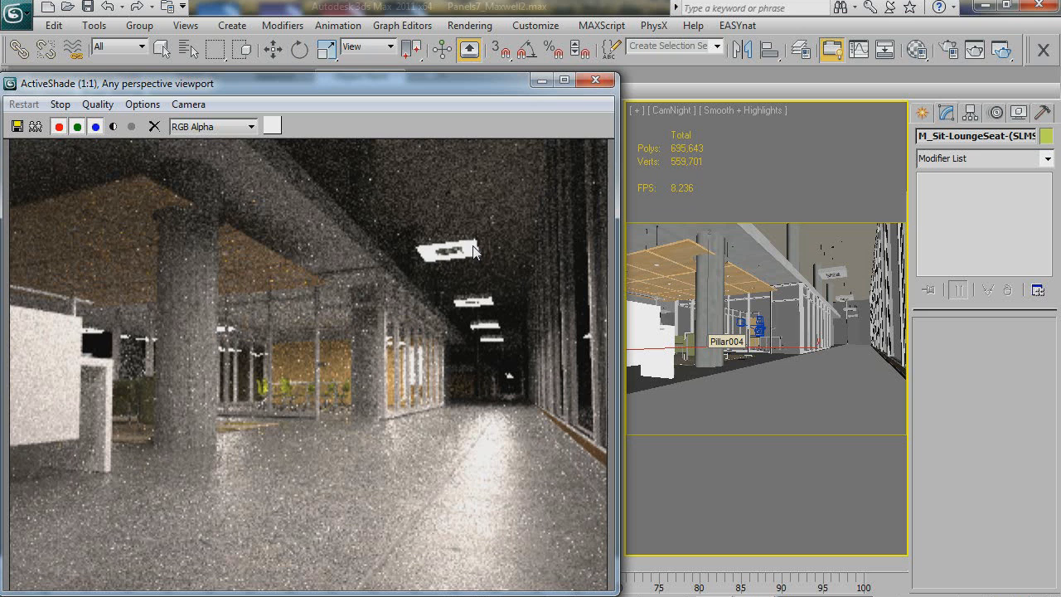
mouse_move(471, 351)
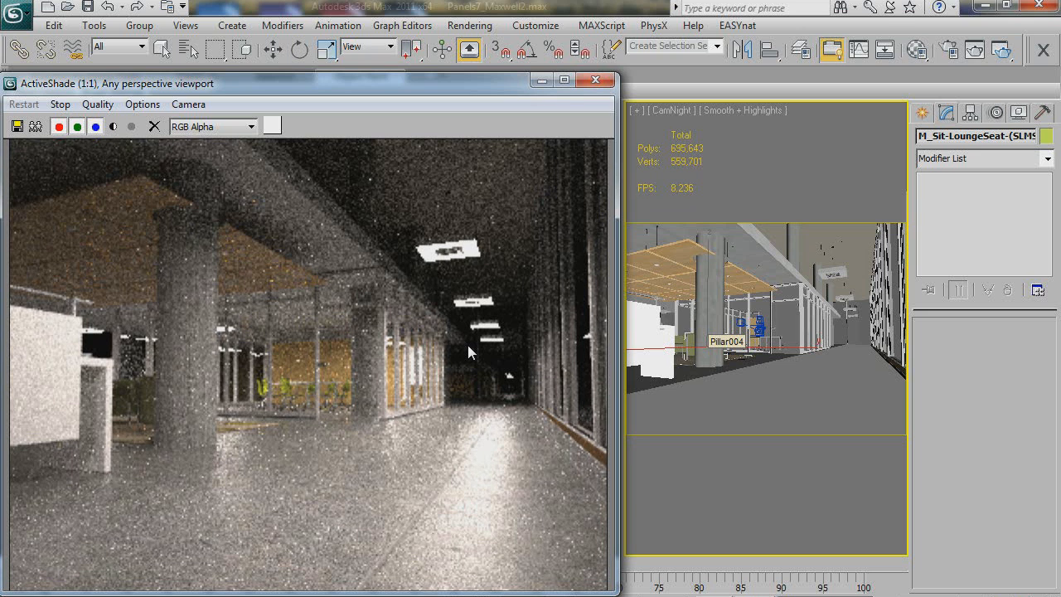
mouse_move(444, 249)
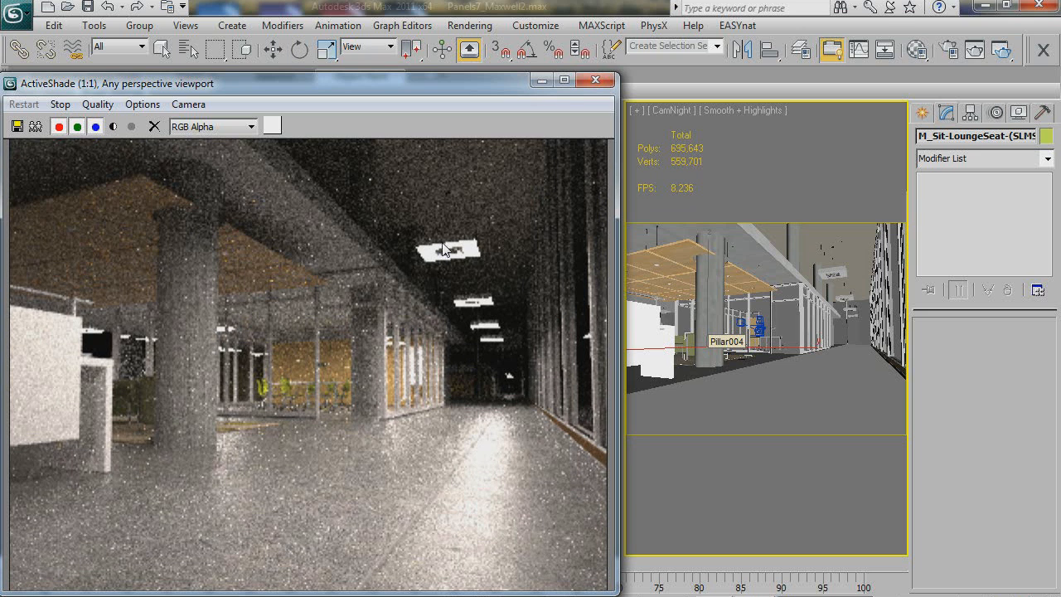
mouse_move(414, 253)
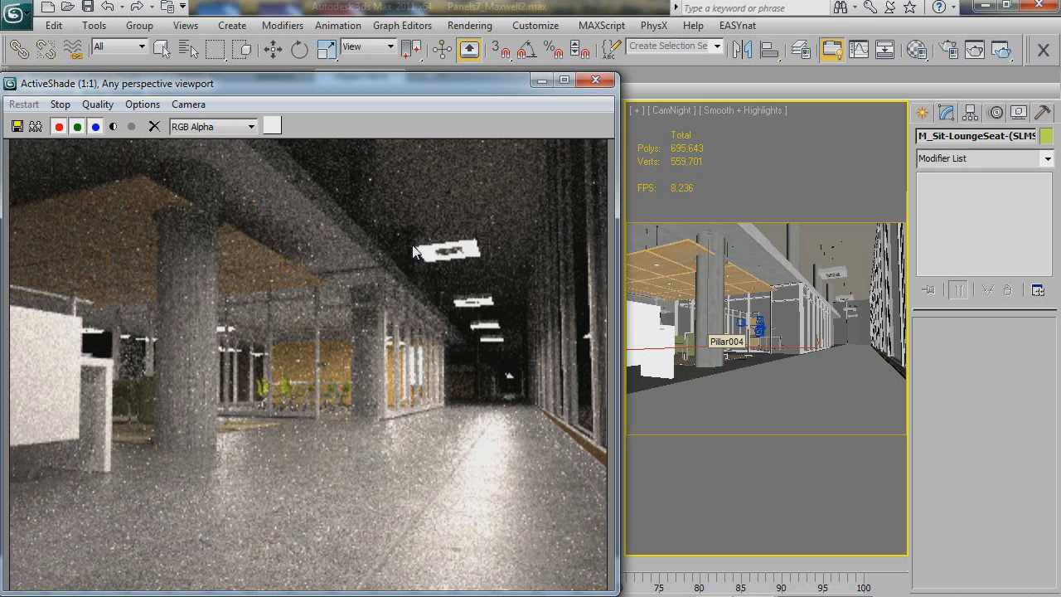
mouse_move(819, 385)
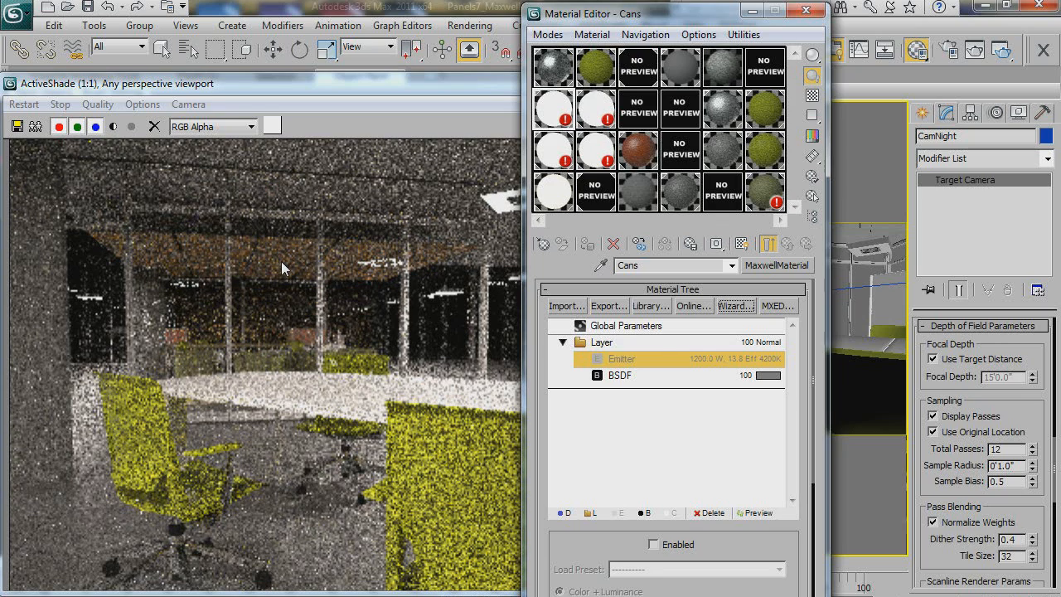
mouse_move(368, 345)
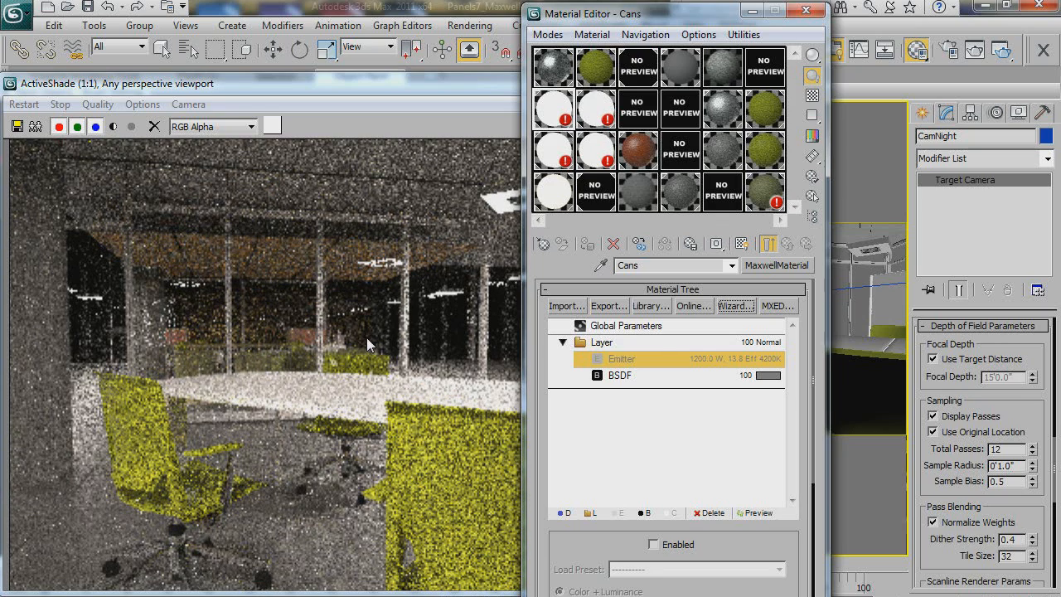
mouse_move(396, 382)
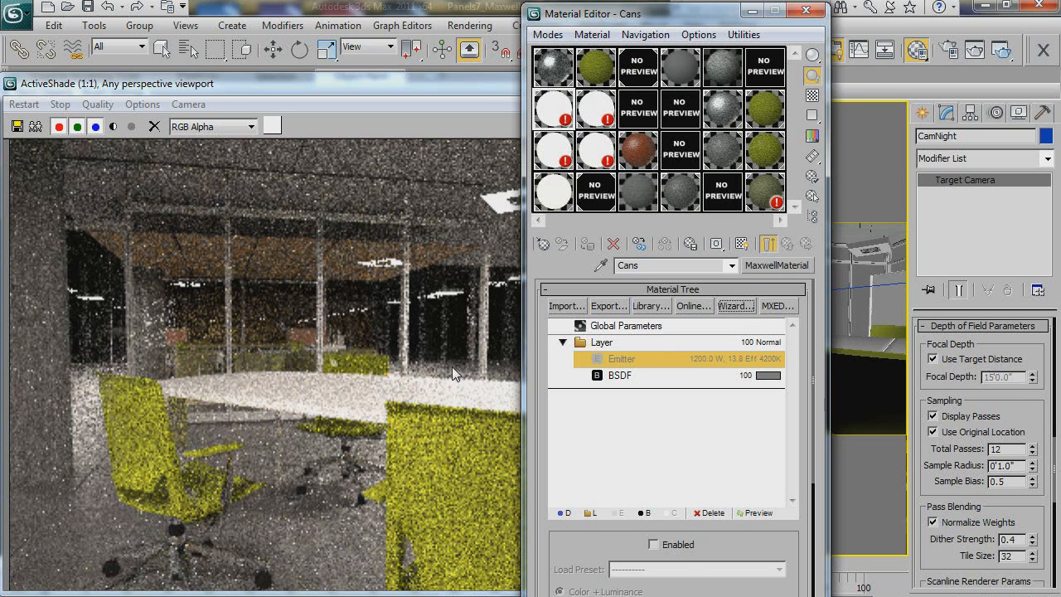
Show the Cans Maxwell material's Emitter layer in the Material Editor
left_click(653, 544)
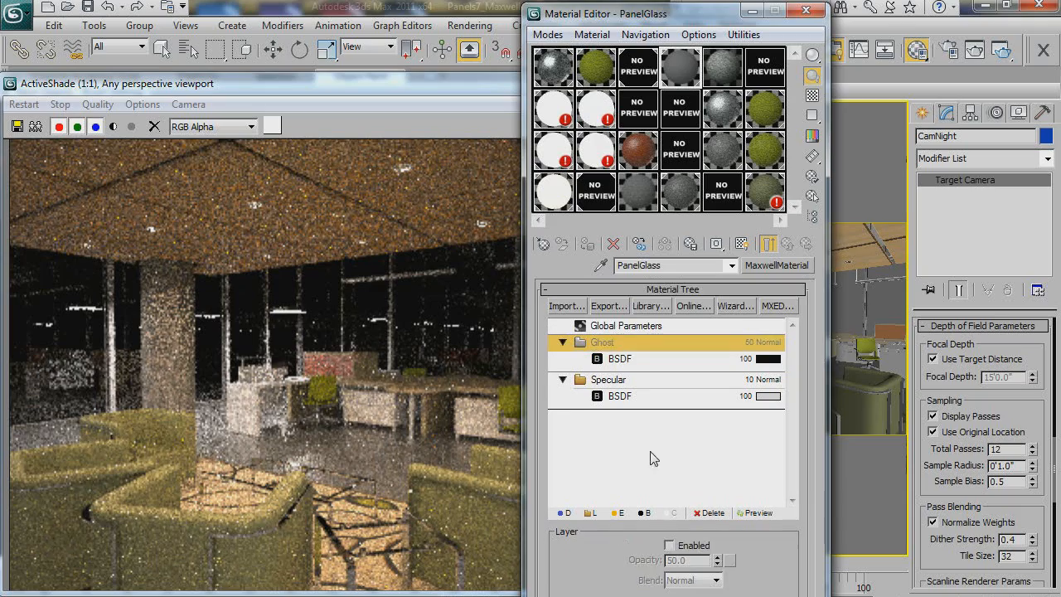
Switch the Material Editor to the PanelGlass material with its Coated and Specular BSDF layers
left_click(606, 378)
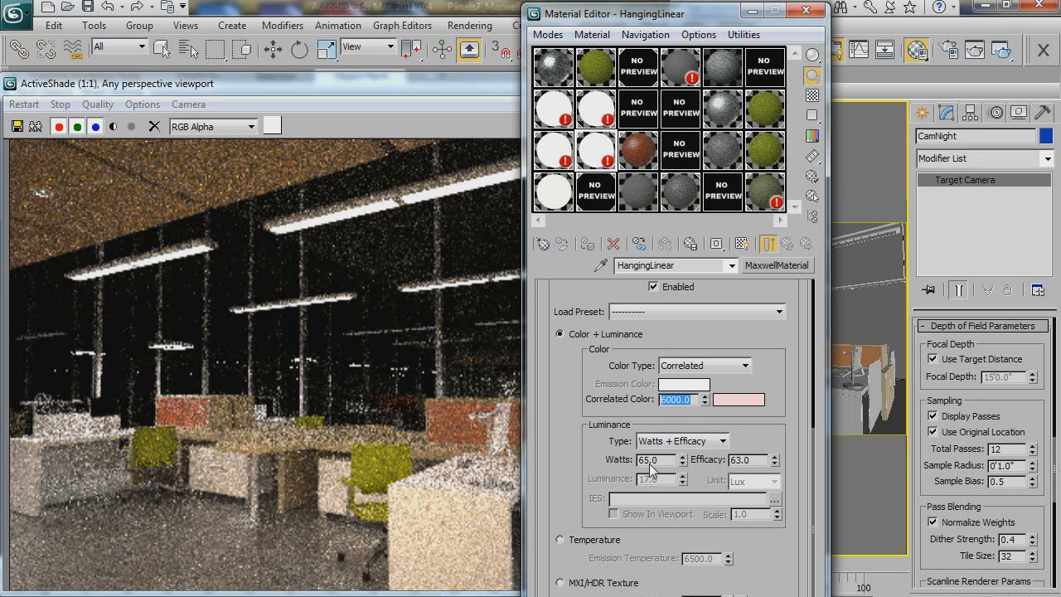
Set the HangingLinear emitter to 150 watts at 6500 K and close the Material Editor
type("9000")
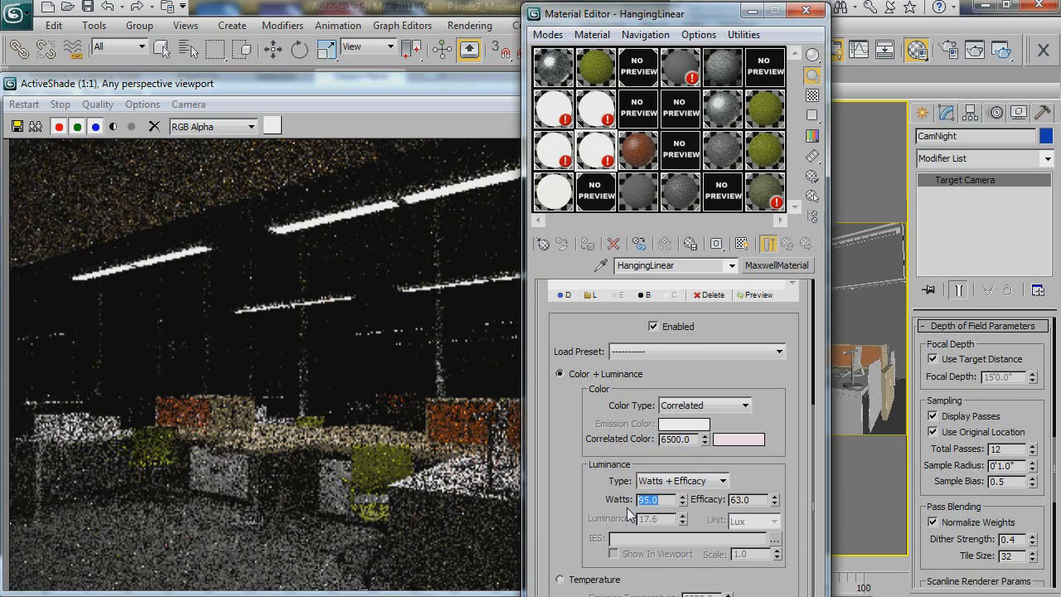
type("150.0")
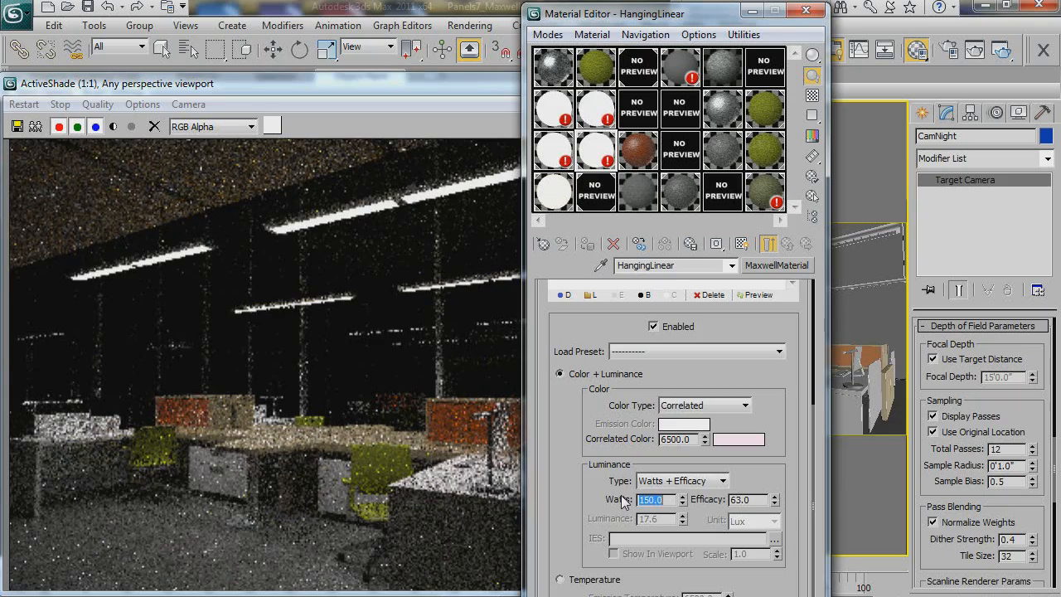
left_click(806, 10)
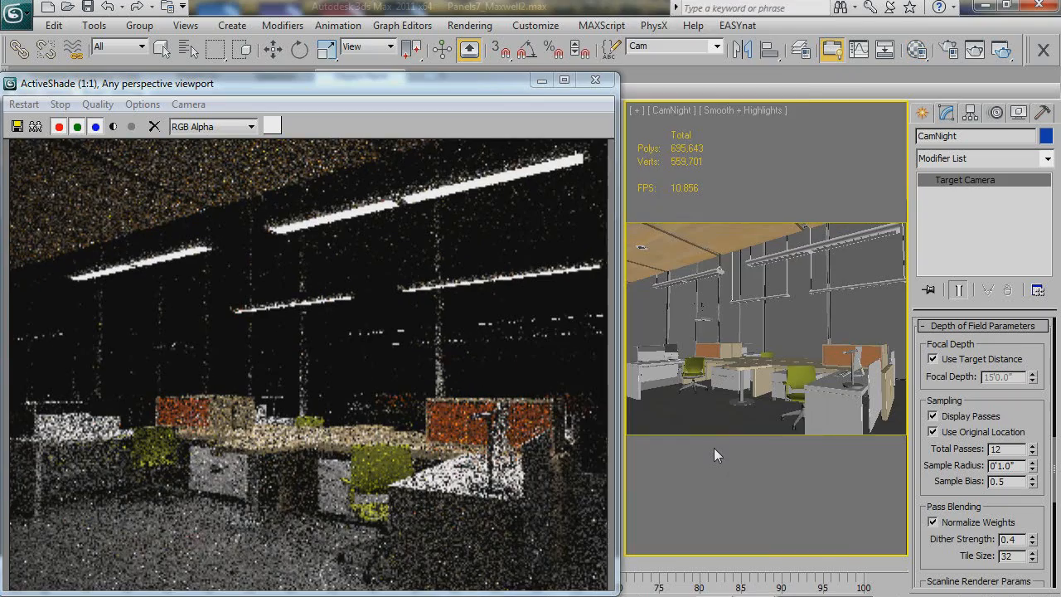